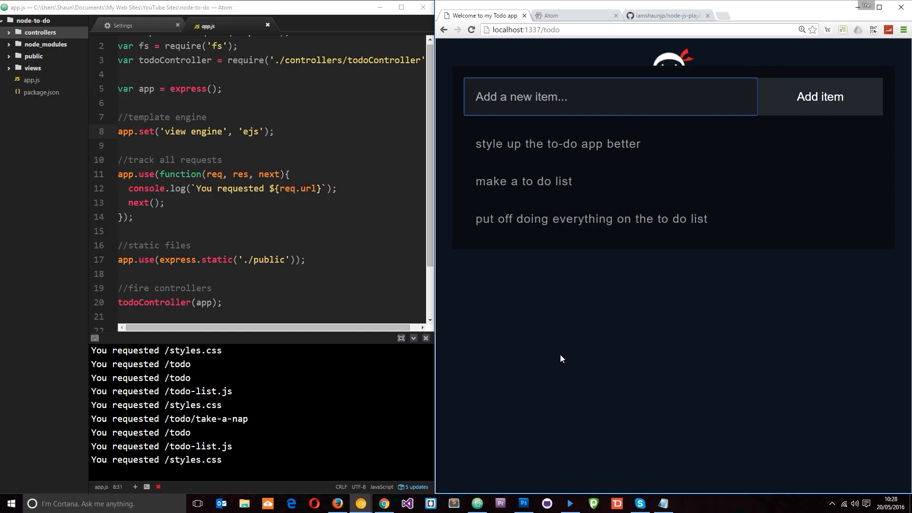
Add a 'take a nap' item to the to-do app, remove it, then show atom.io.
type("take a nap")
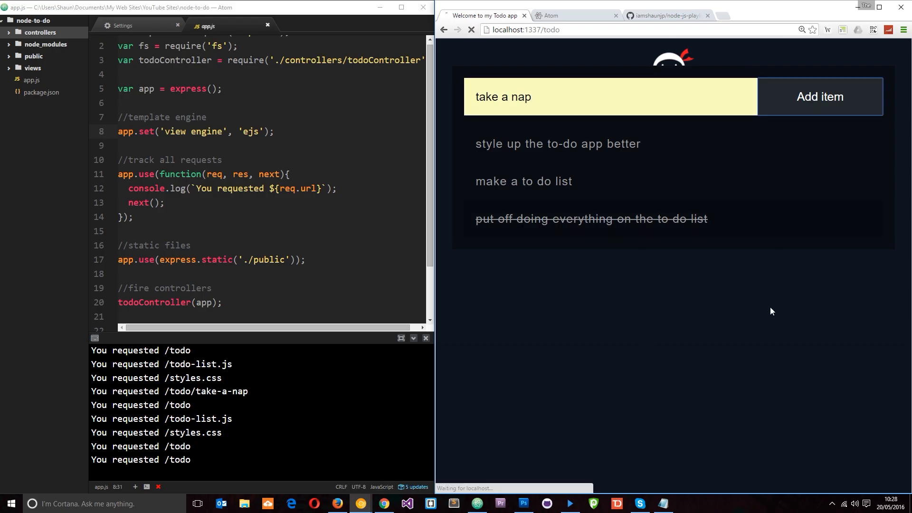
left_click(820, 97)
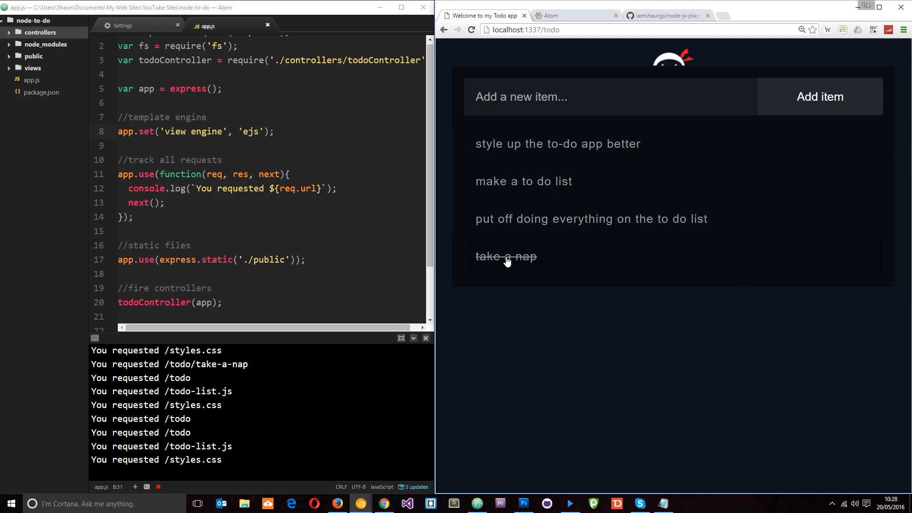
left_click(506, 256)
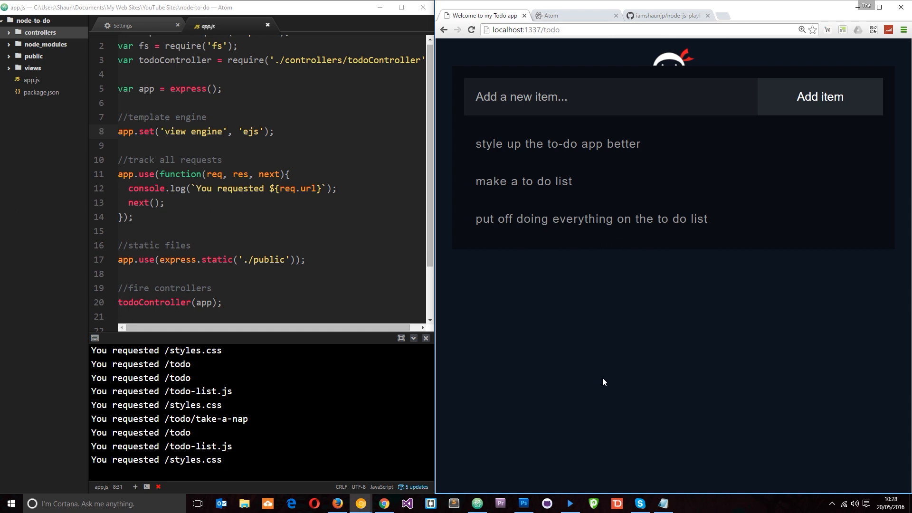
mouse_move(588, 23)
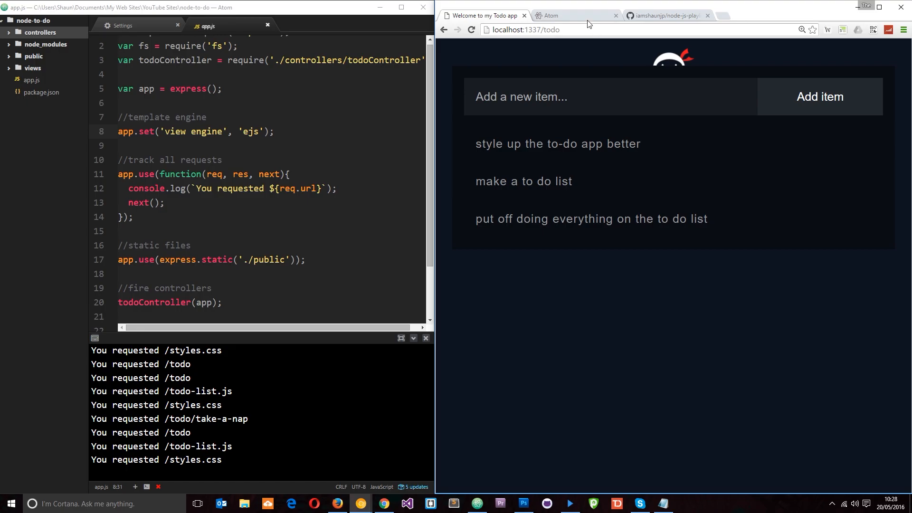
left_click(573, 16)
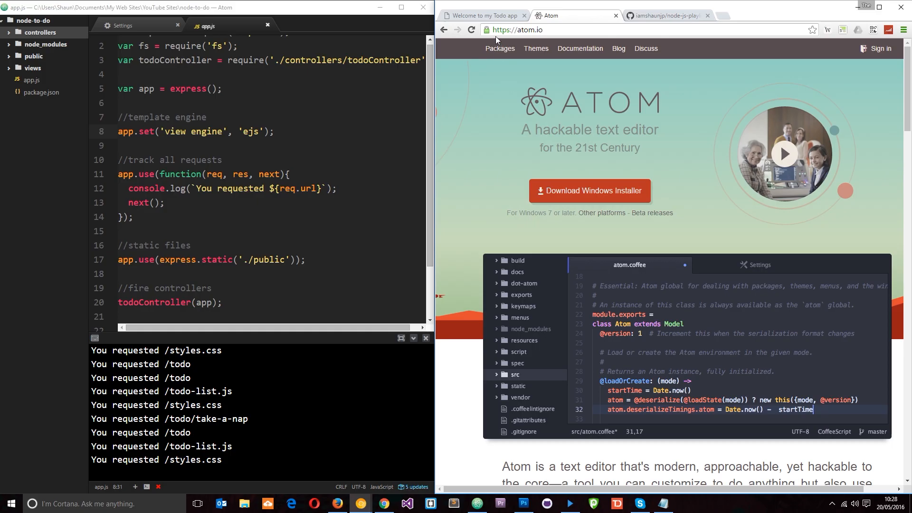
mouse_move(569, 173)
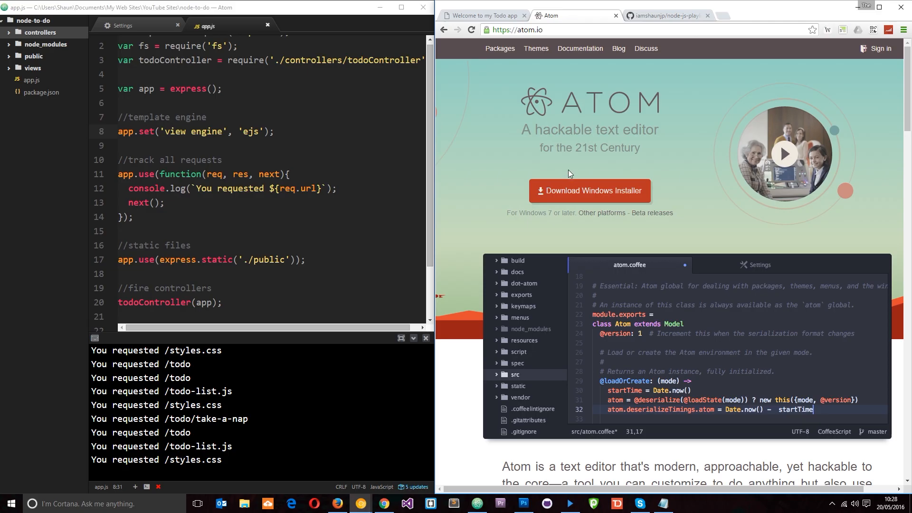
mouse_move(260, 108)
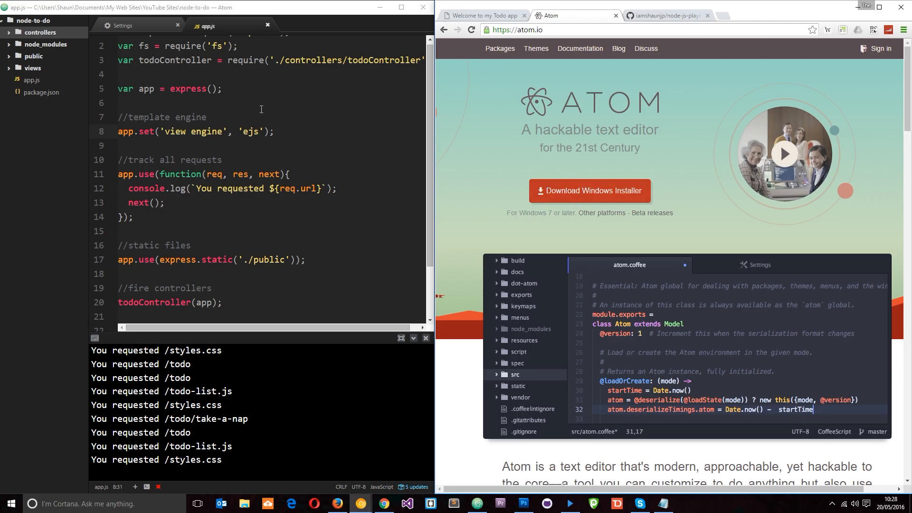
mouse_move(136, 30)
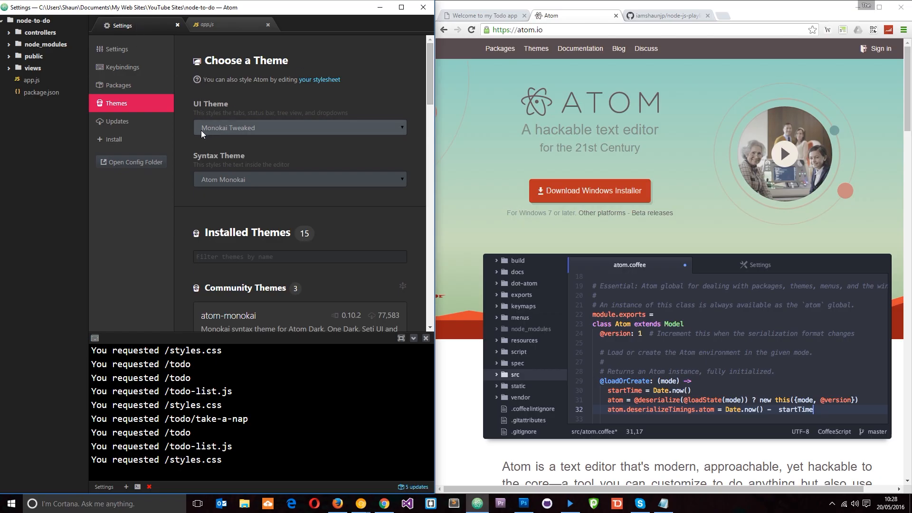
mouse_move(196, 165)
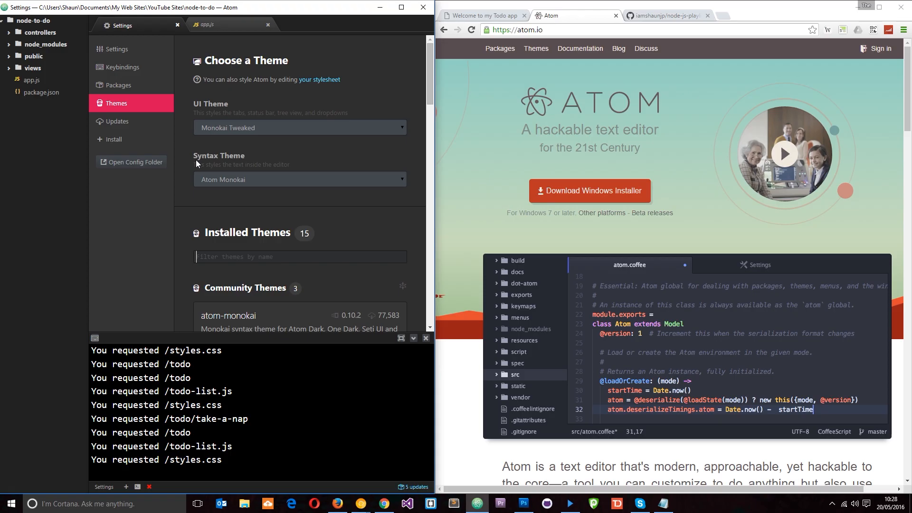
mouse_move(209, 49)
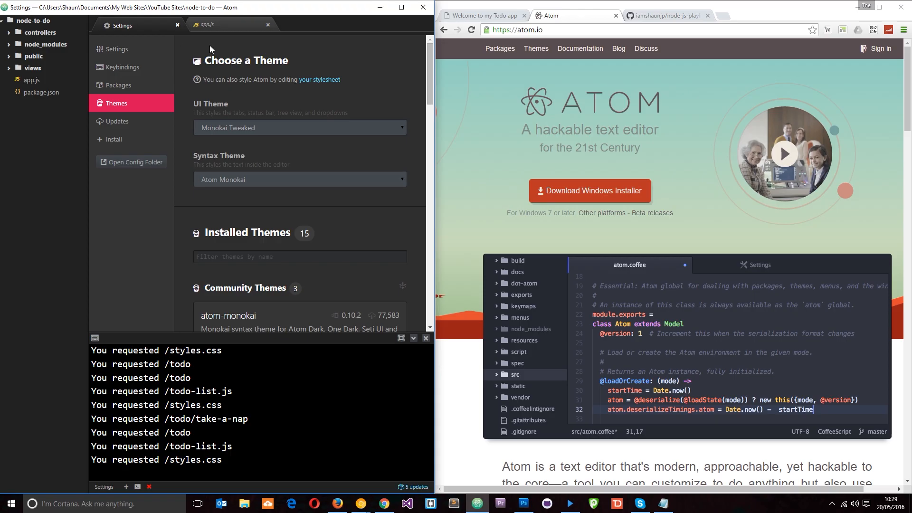
left_click(226, 25)
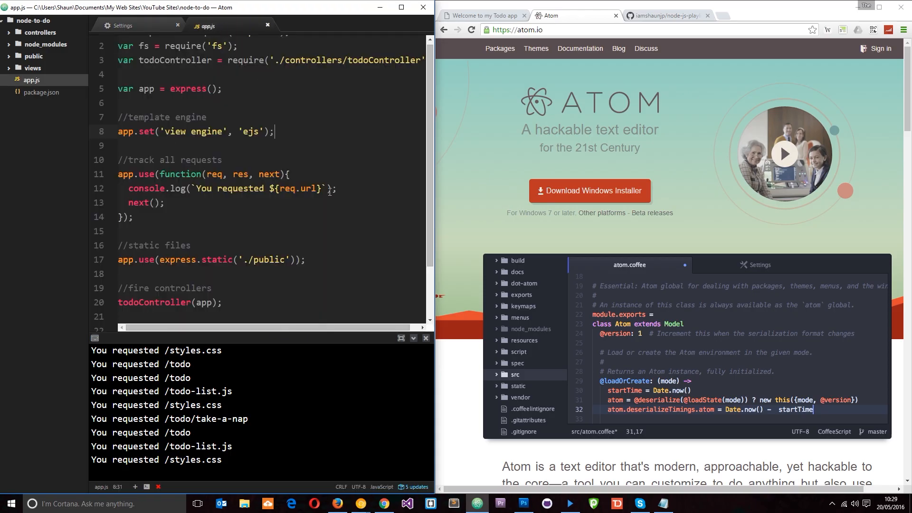
Show the node-js-playlist repository's public/assets folder with logo.png, styles.css and todo-list.js.
left_click(667, 16)
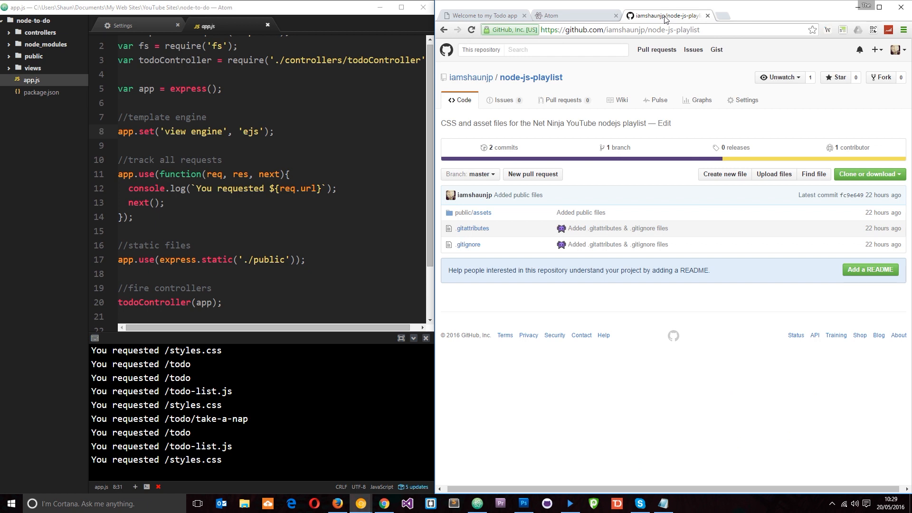
mouse_move(719, 116)
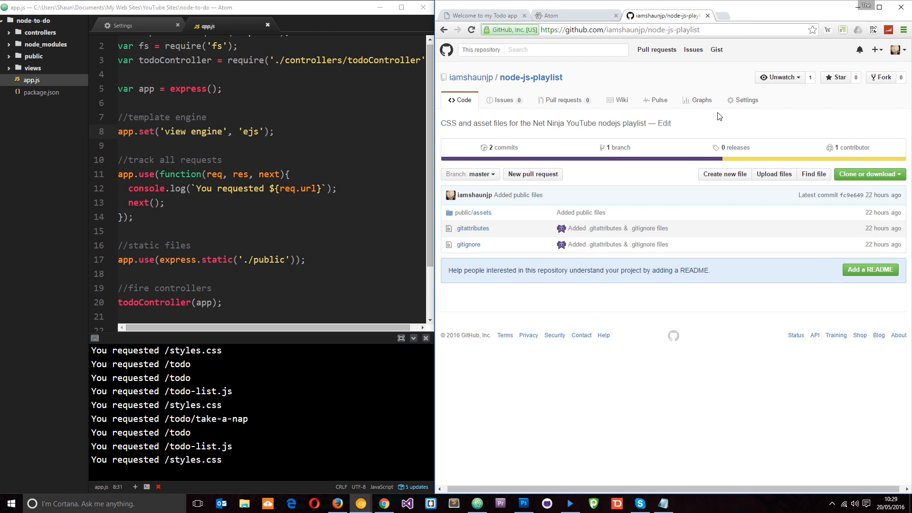
mouse_move(761, 116)
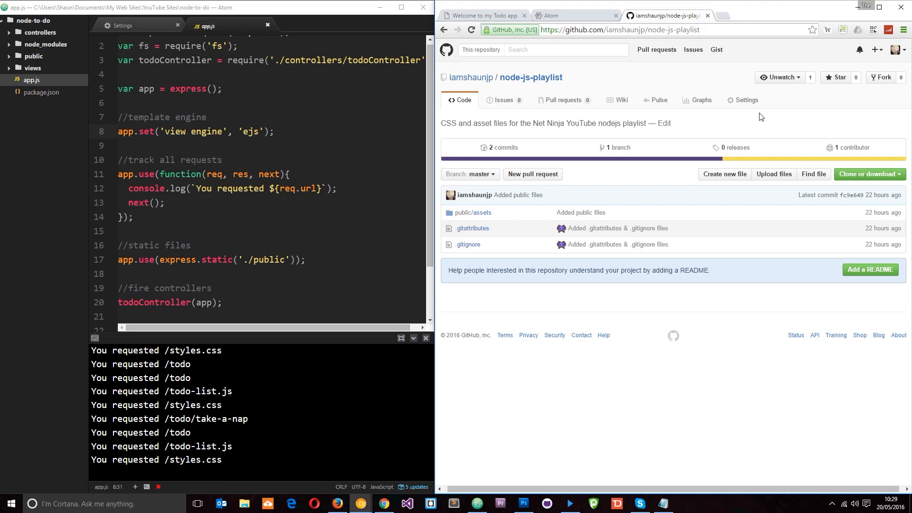
mouse_move(472, 212)
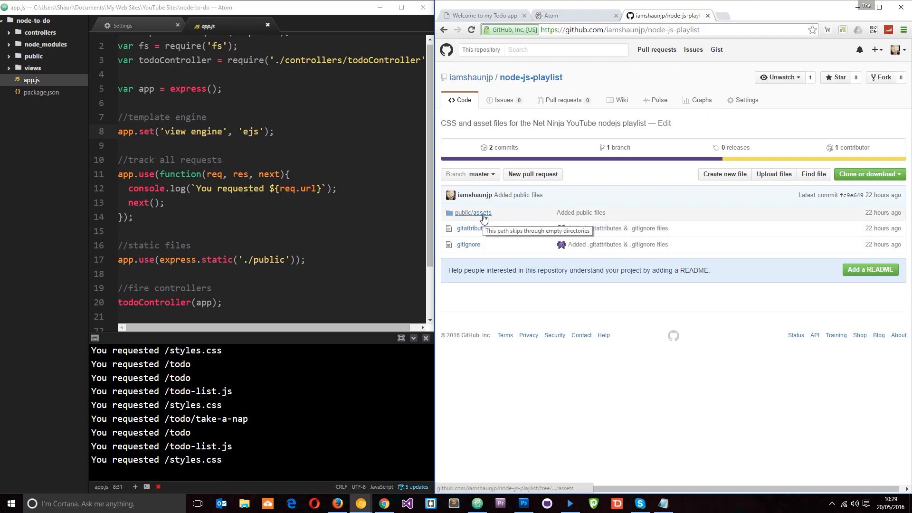
mouse_move(473, 212)
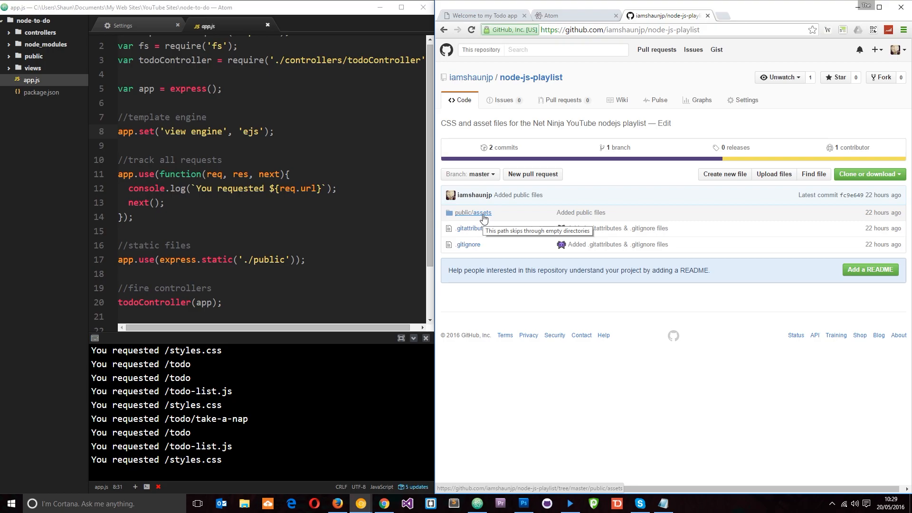
left_click(473, 211)
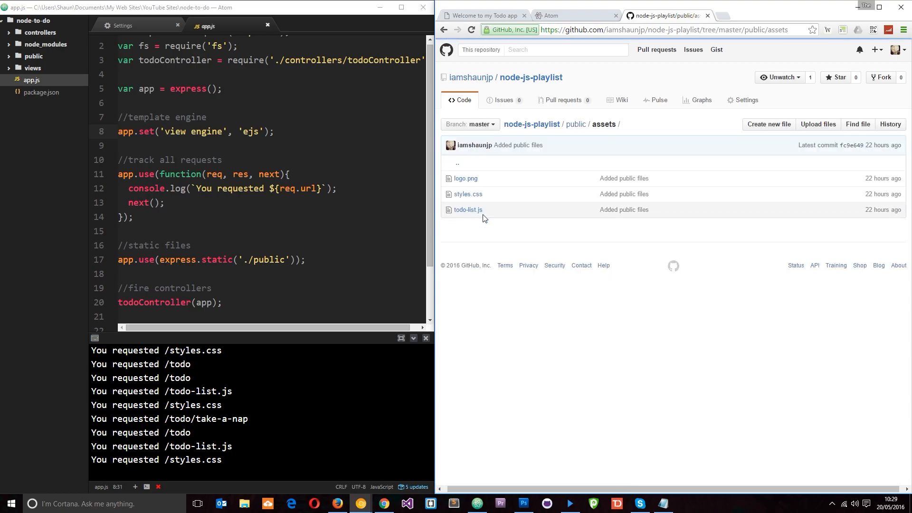
mouse_move(467, 194)
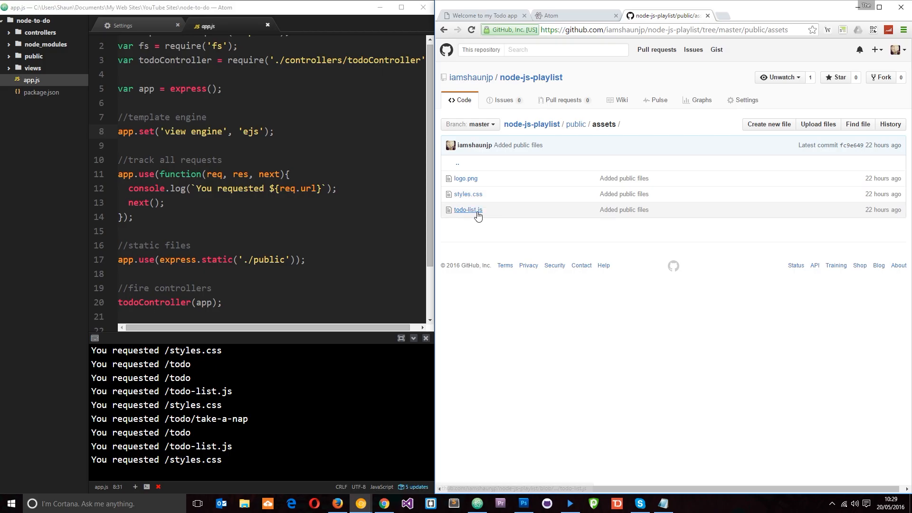
mouse_move(496, 271)
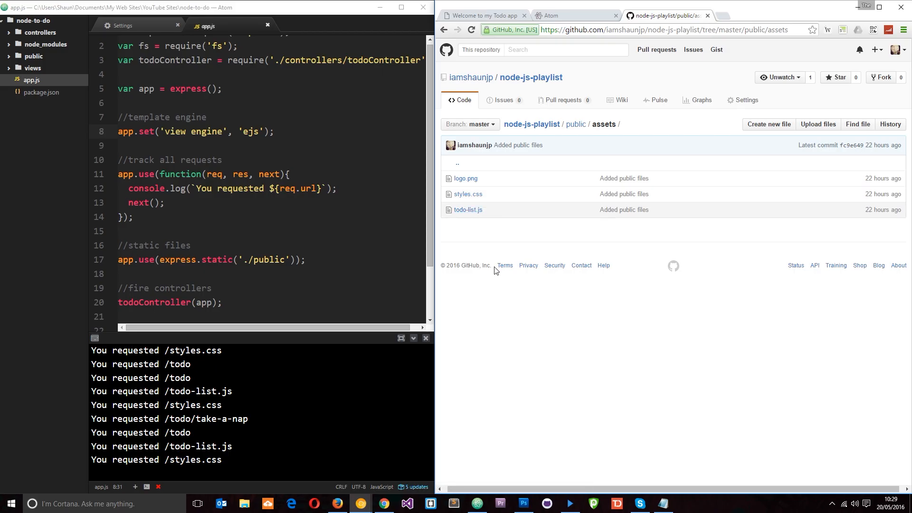